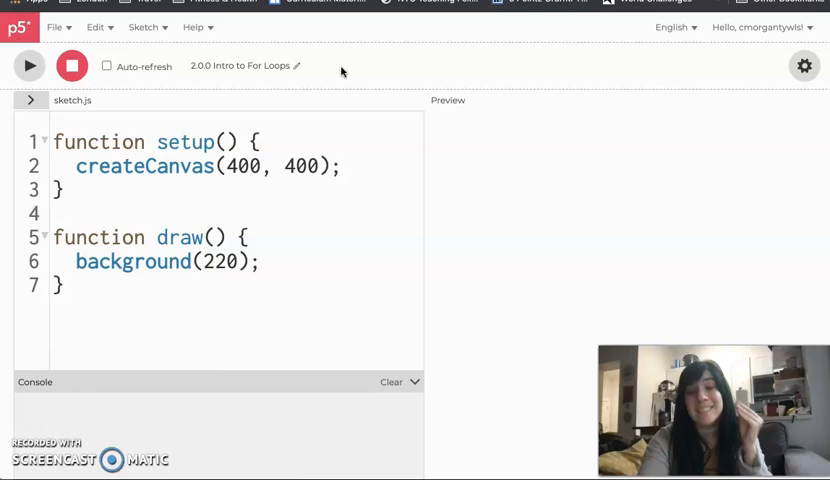
pyautogui.moveTo(194, 104)
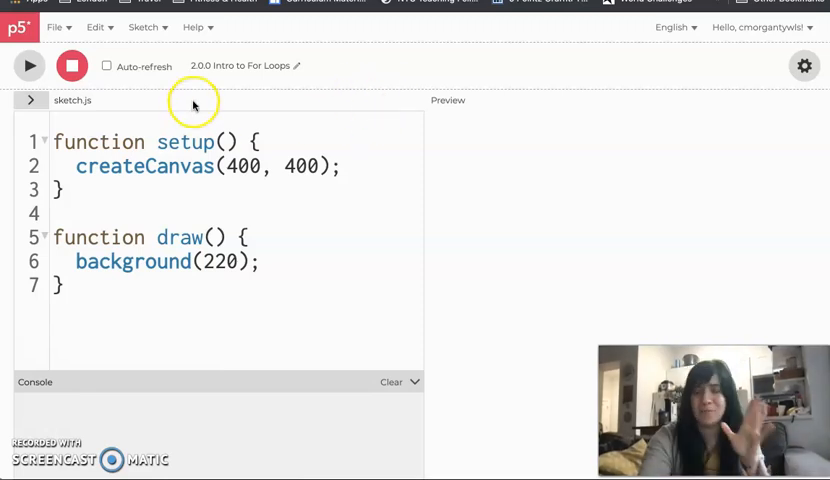
pyautogui.moveTo(202, 104)
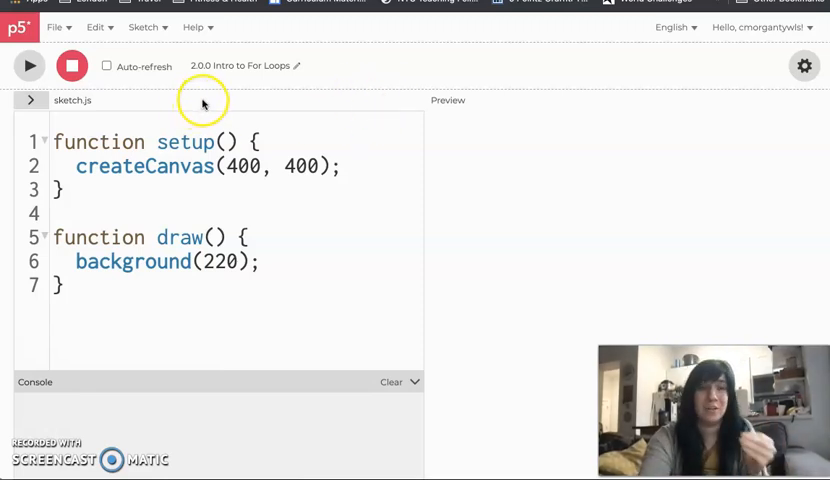
pyautogui.moveTo(84, 28)
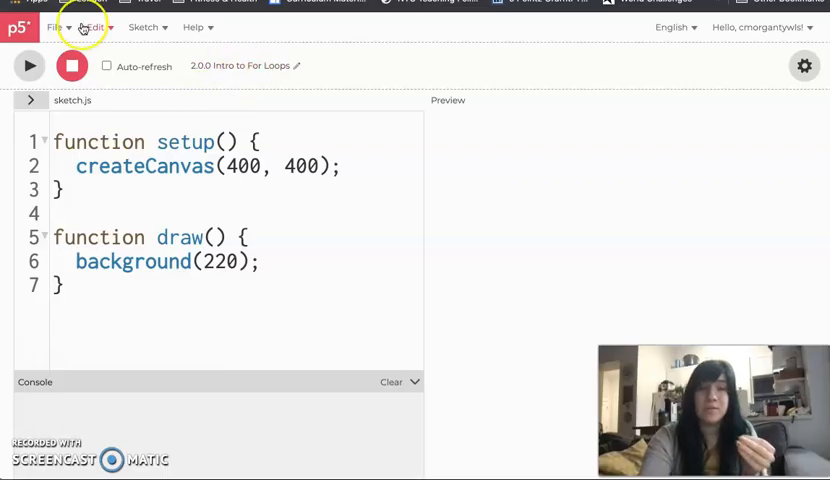
# Insert blank lines after background(220); inside draw() and place the caret on the empty line.
pyautogui.click(56, 28)
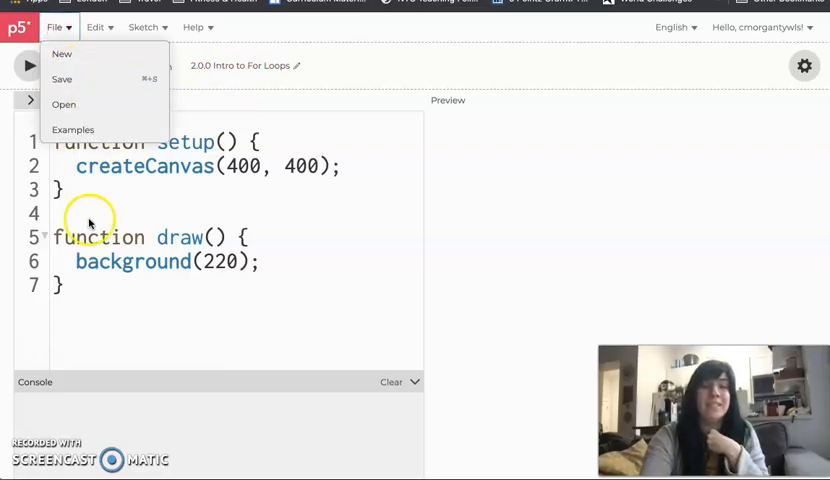
pyautogui.click(26, 64)
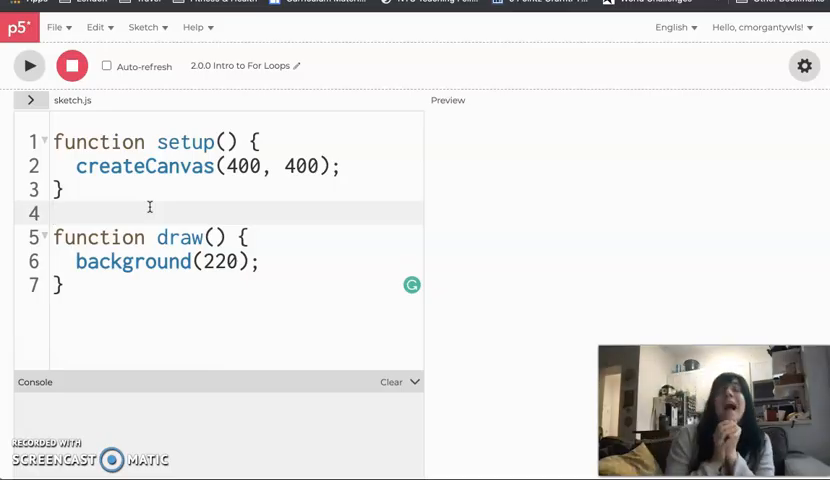
pyautogui.moveTo(404, 180)
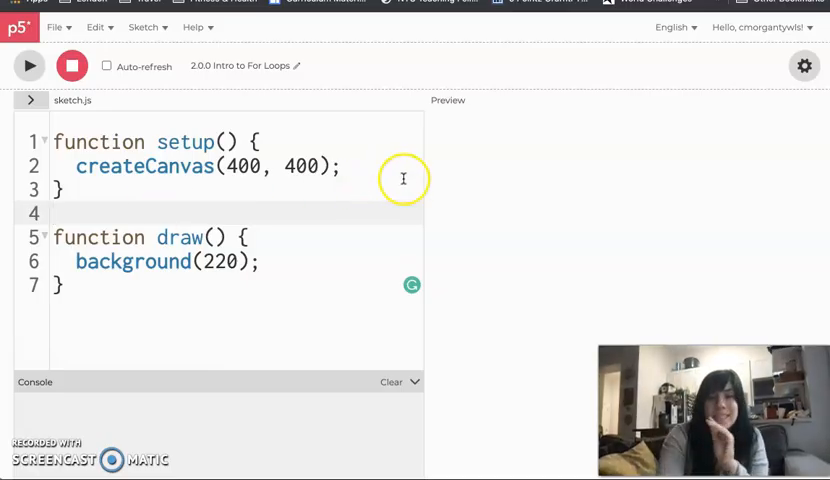
pyautogui.moveTo(786, 168)
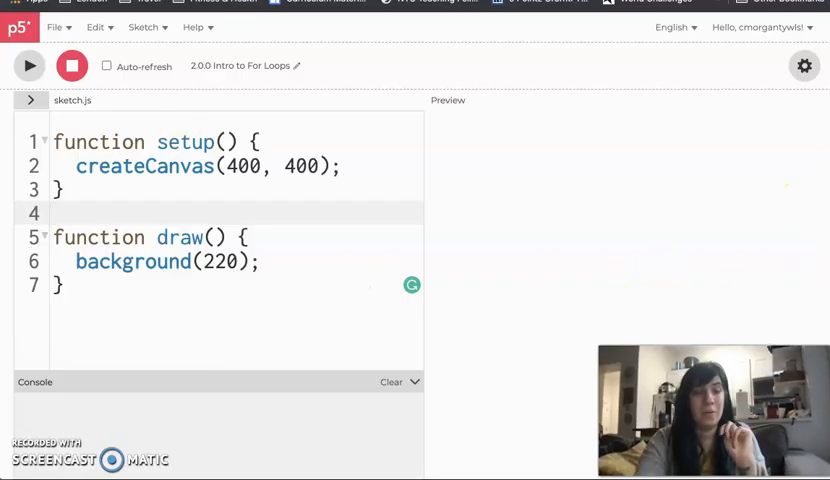
pyautogui.click(262, 260)
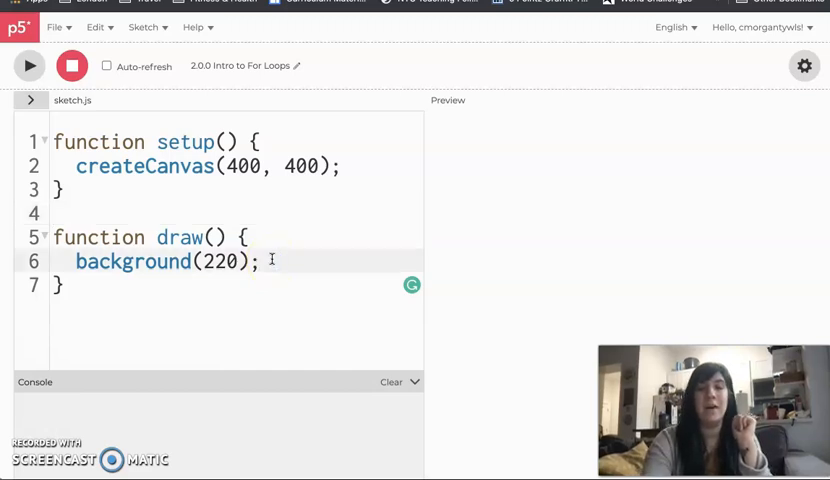
pyautogui.press('Enter')
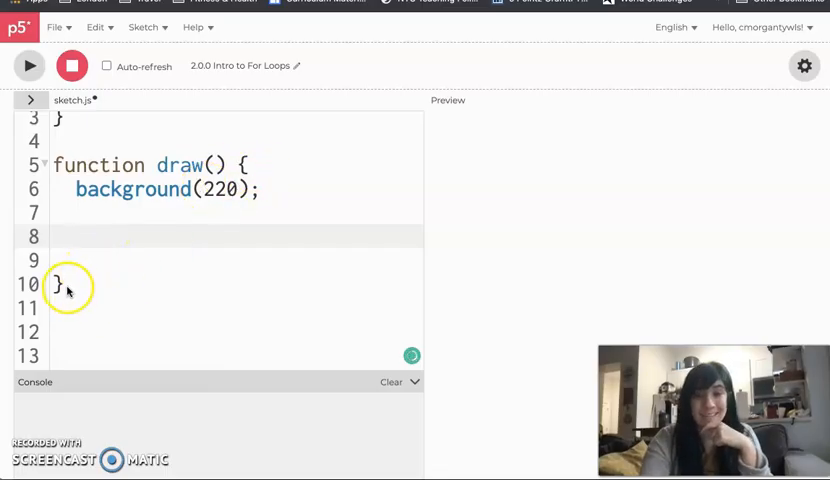
pyautogui.click(116, 236)
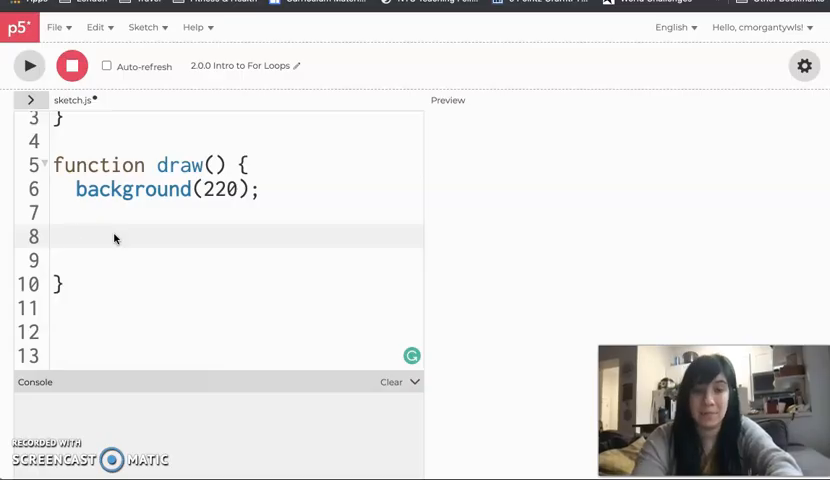
# Write the comment //declare; set a range; increment inside draw, removing a premature for().
pyautogui.write('//')
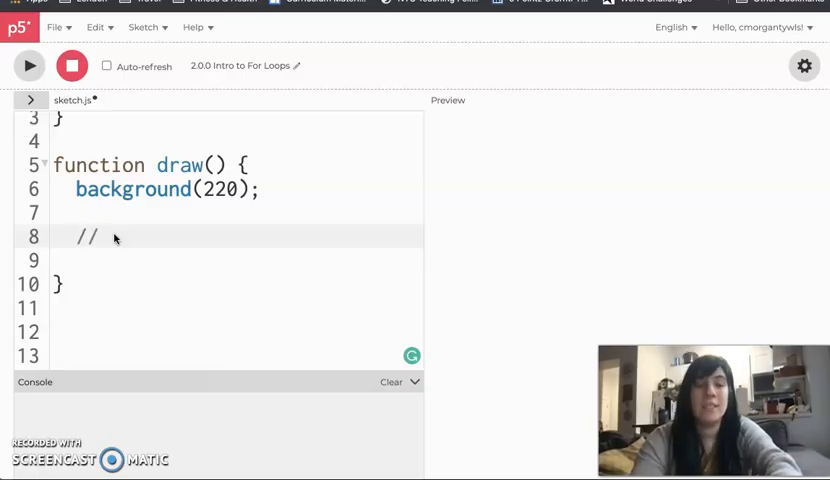
pyautogui.write('for()')
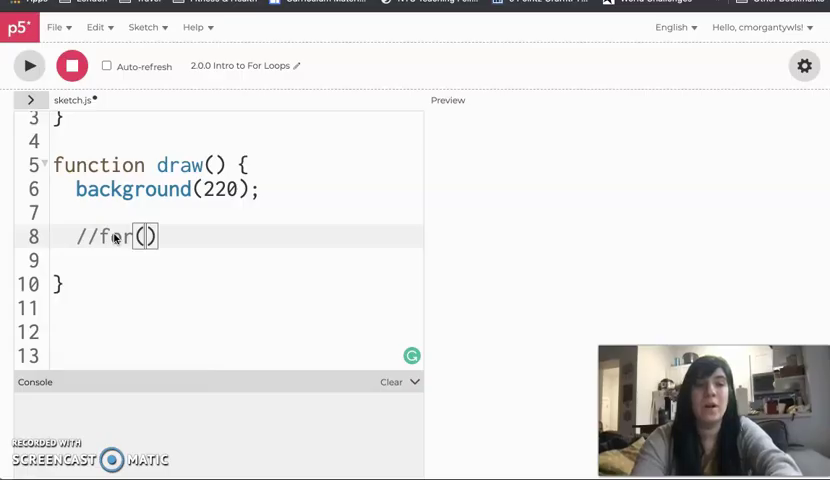
pyautogui.press('Backspace')
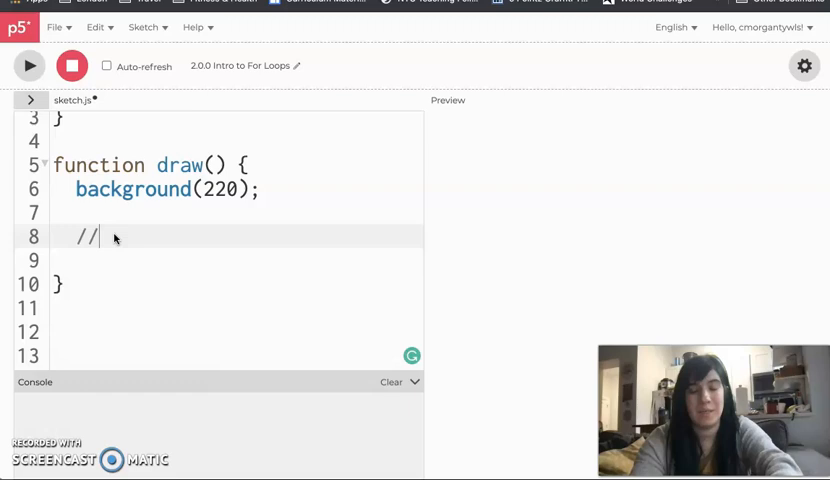
pyautogui.write('declare')
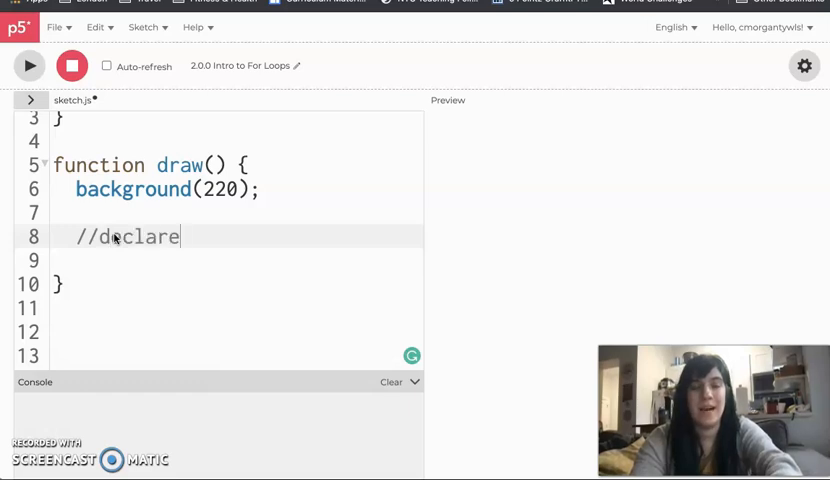
pyautogui.write('; set a range;')
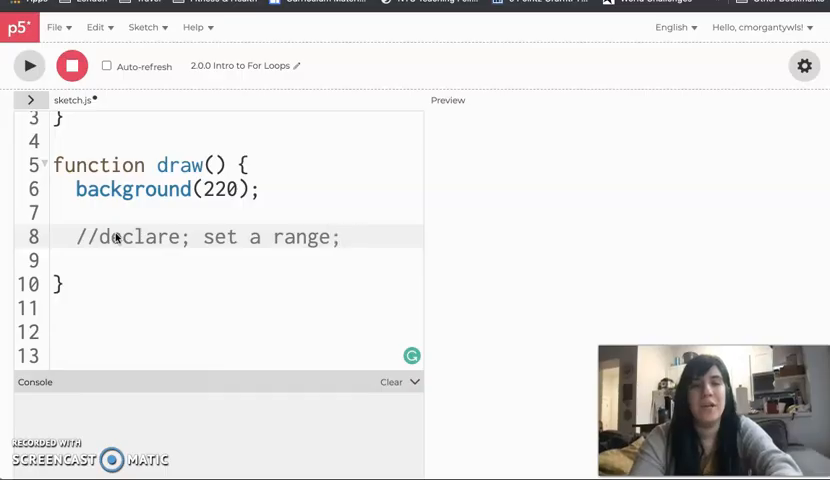
pyautogui.moveTo(424, 198); pyautogui.dragTo(536, 198)
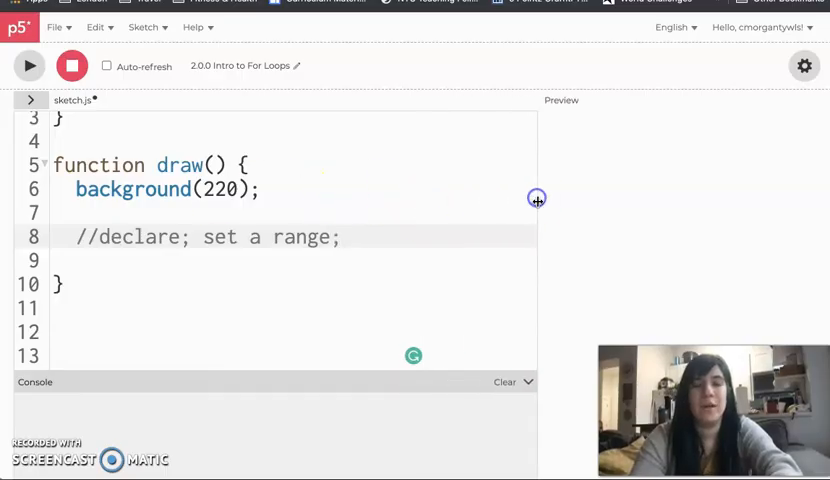
pyautogui.write('increm')
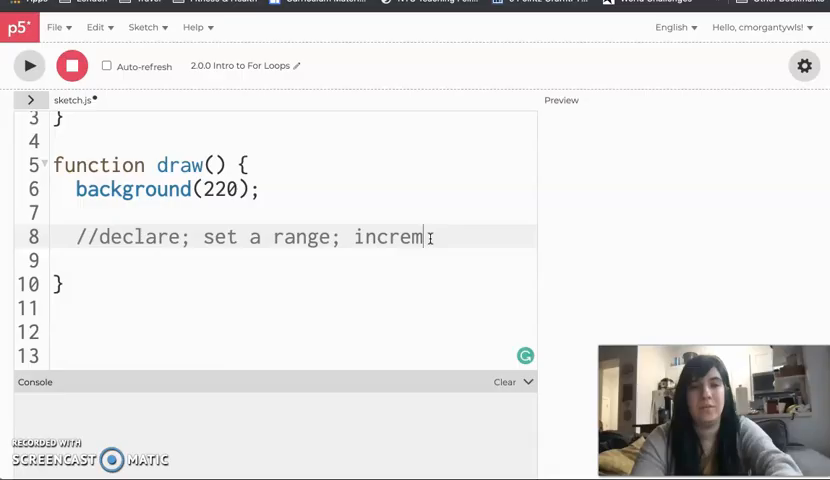
pyautogui.write('ent')
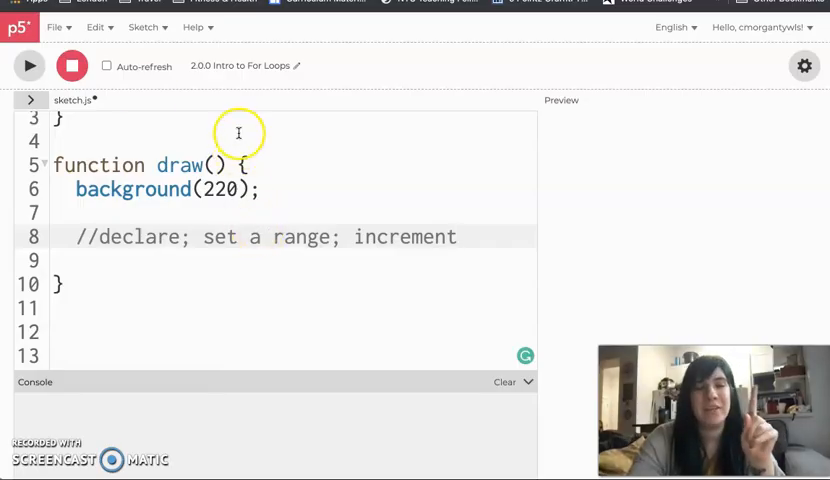
pyautogui.moveTo(164, 90)
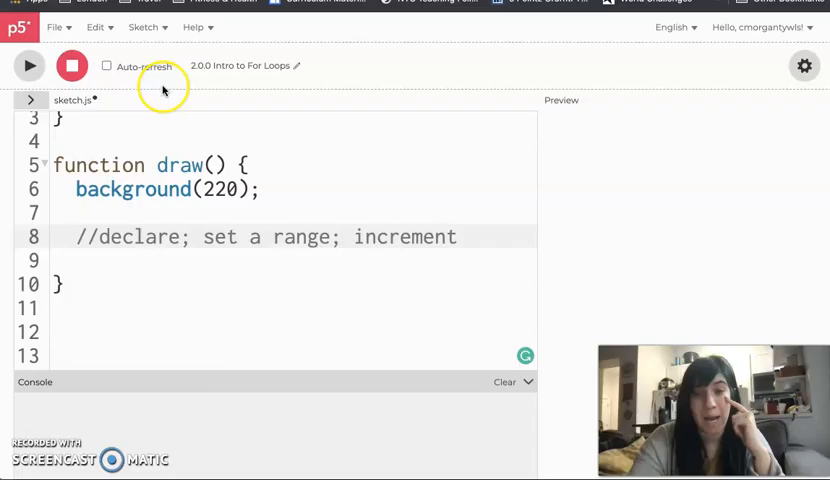
pyautogui.moveTo(164, 88)
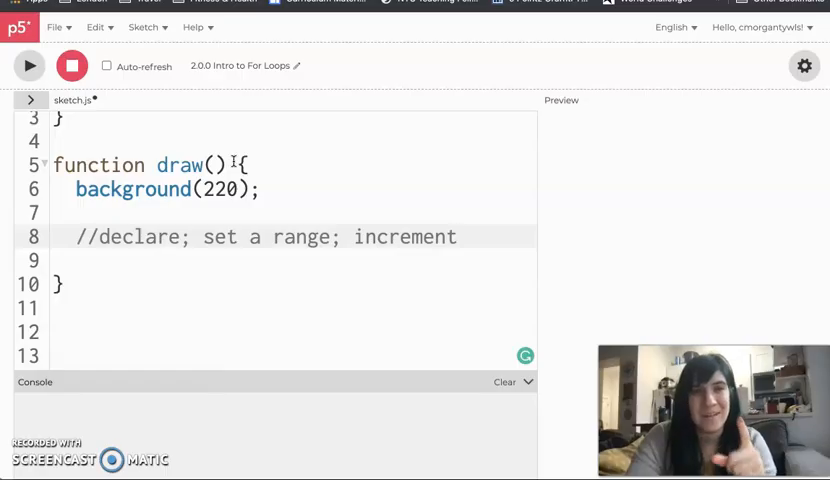
pyautogui.moveTo(228, 92)
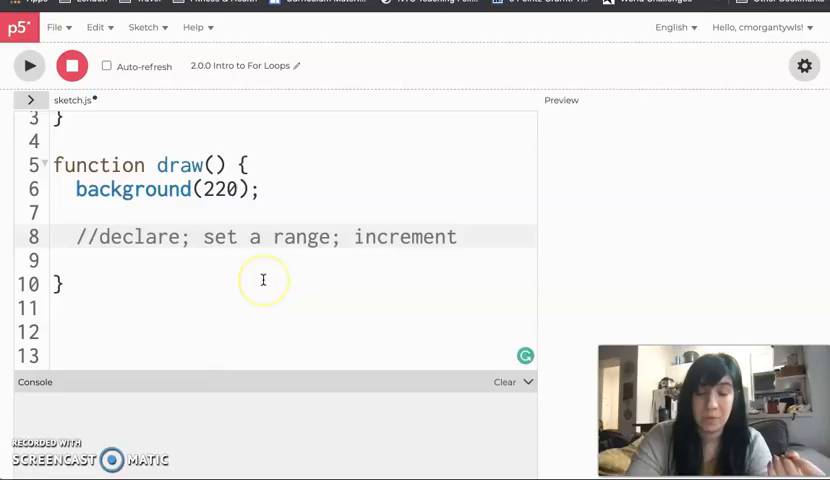
# Add an empty for(){ } skeleton below the comment inside draw.
pyautogui.click(90, 260)
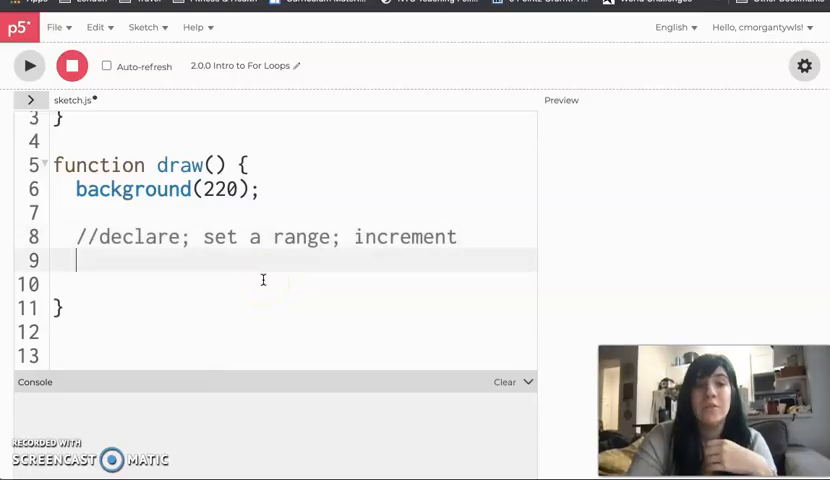
pyautogui.write('fo')
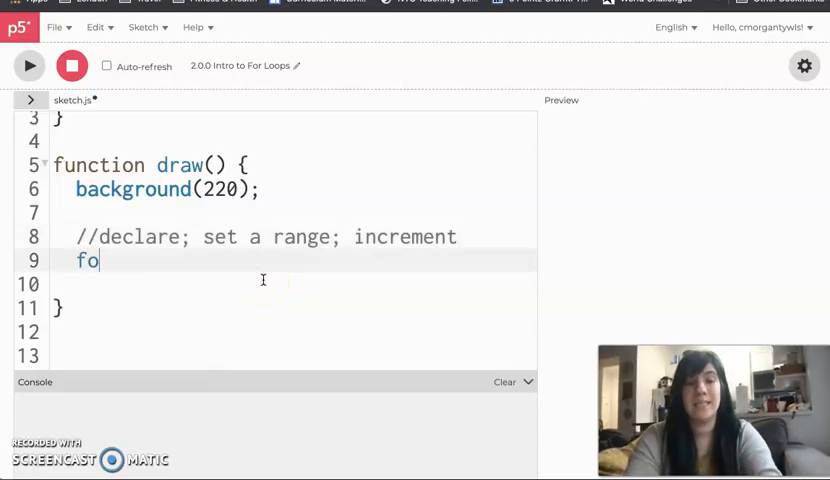
pyautogui.write('r')
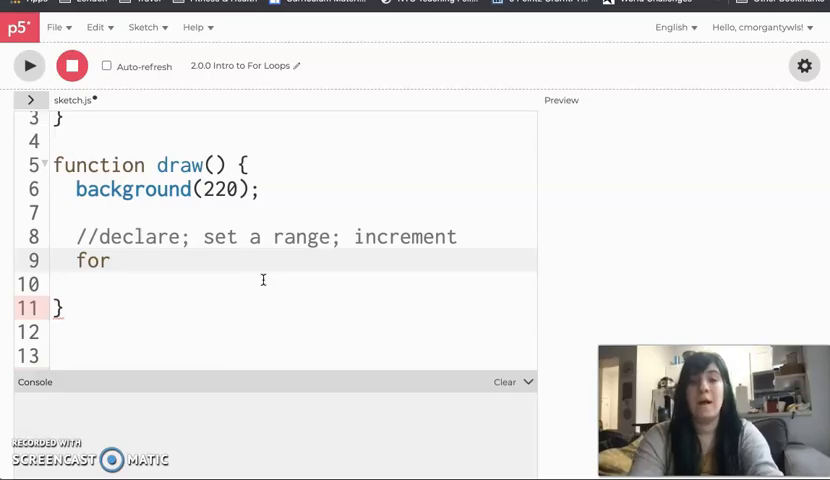
pyautogui.write('()')
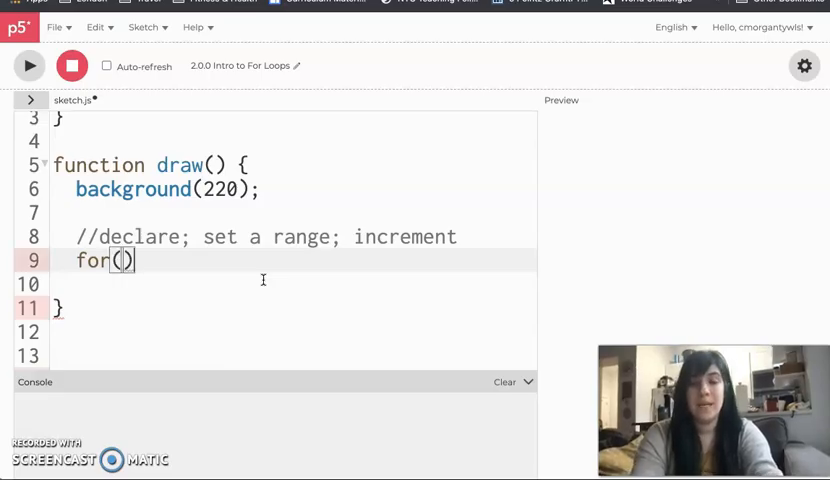
pyautogui.write('{')
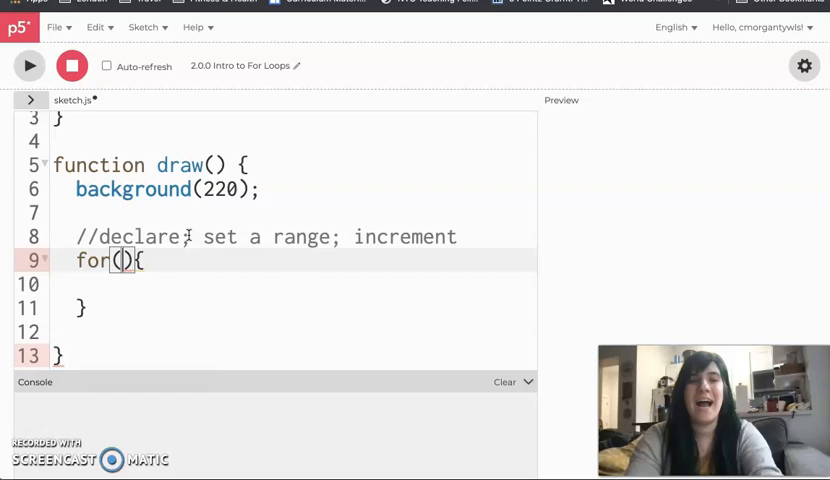
# Fill the loop header as for(i = 0; i < 400; i = i + 50).
pyautogui.write('i')
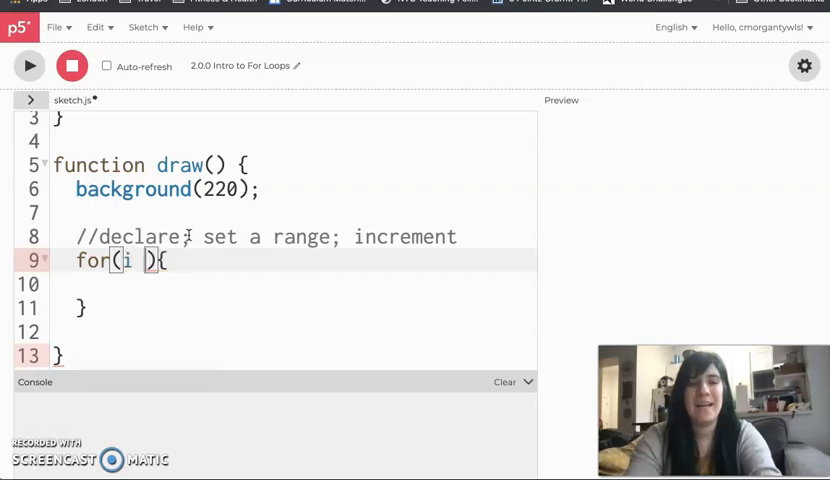
pyautogui.write('= 0')
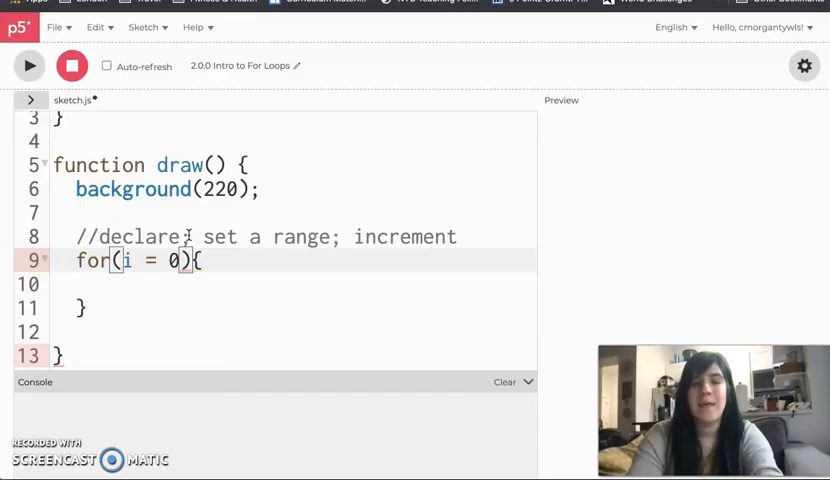
pyautogui.write(';')
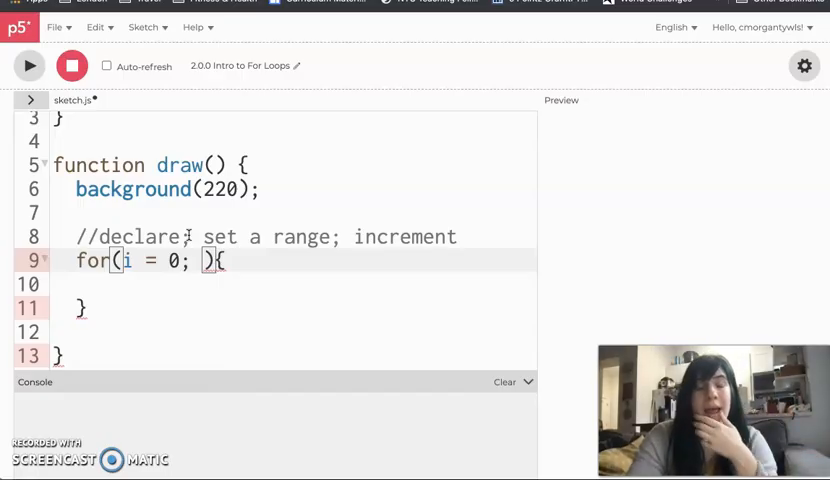
pyautogui.write('i <')
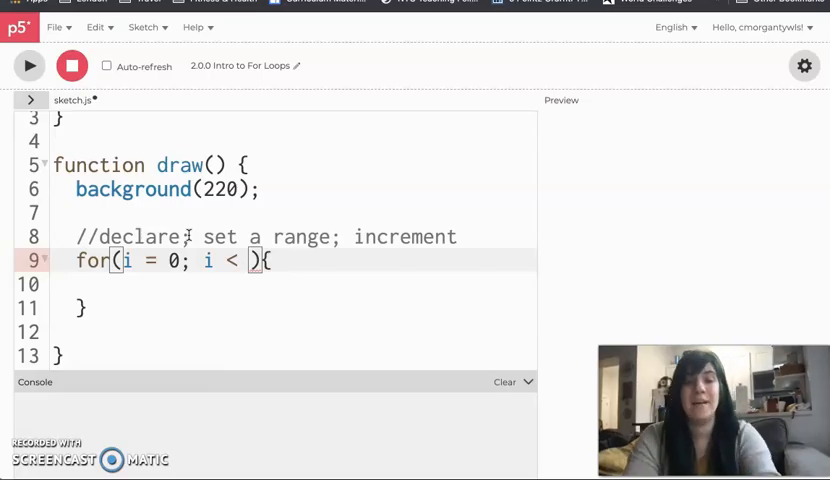
pyautogui.write('400')
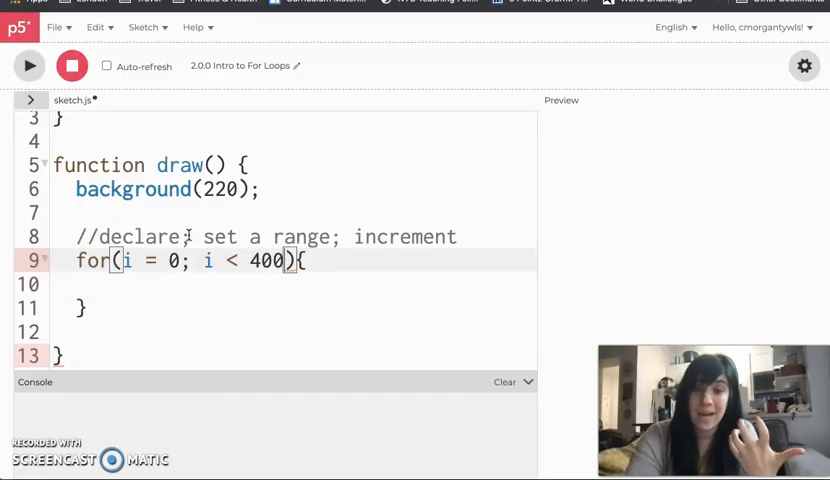
pyautogui.write(';')
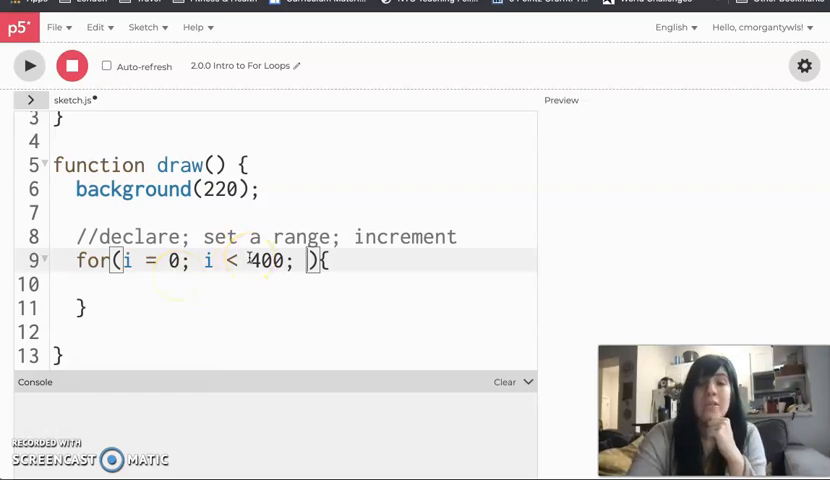
pyautogui.write('i =')
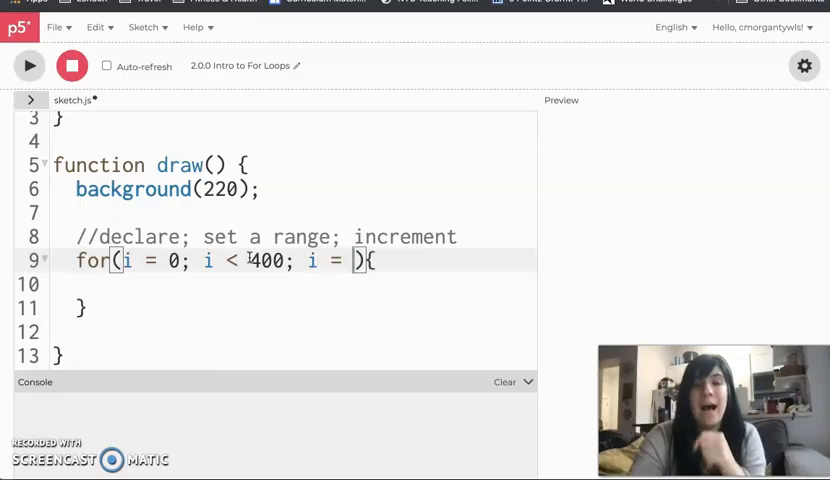
pyautogui.write('i +')
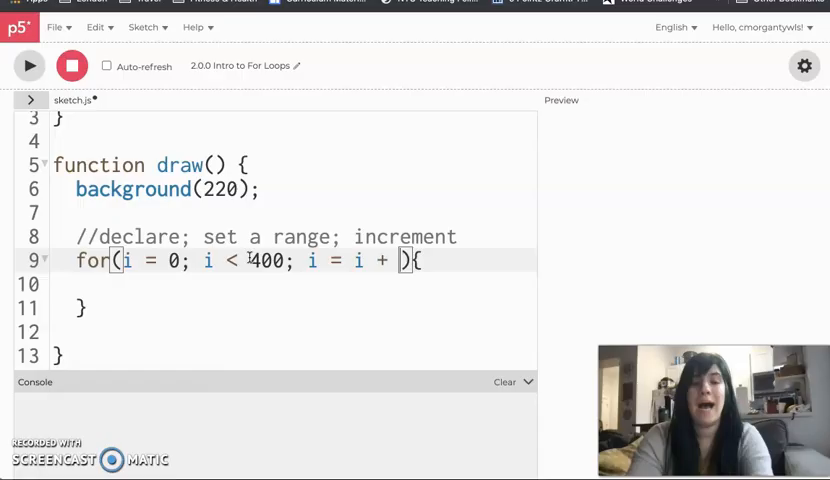
pyautogui.write('50')
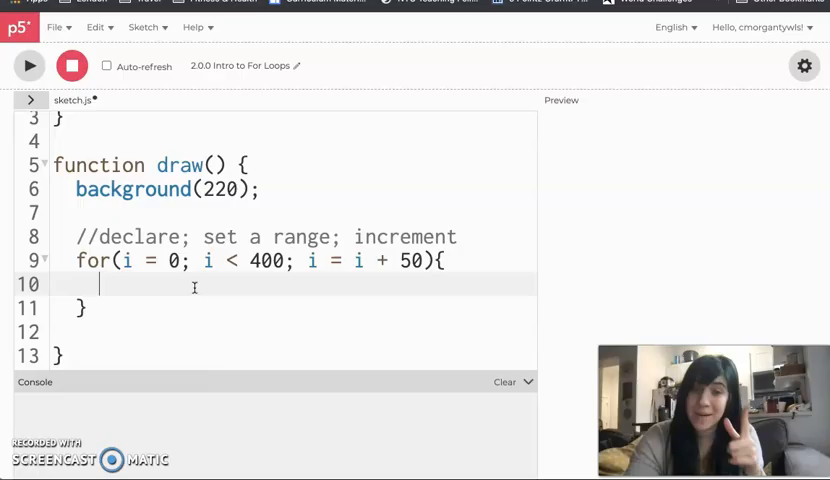
# Add console.log(i) in the loop body, run the sketch, and highlight i = i + 50.
pyautogui.write('console.lo')
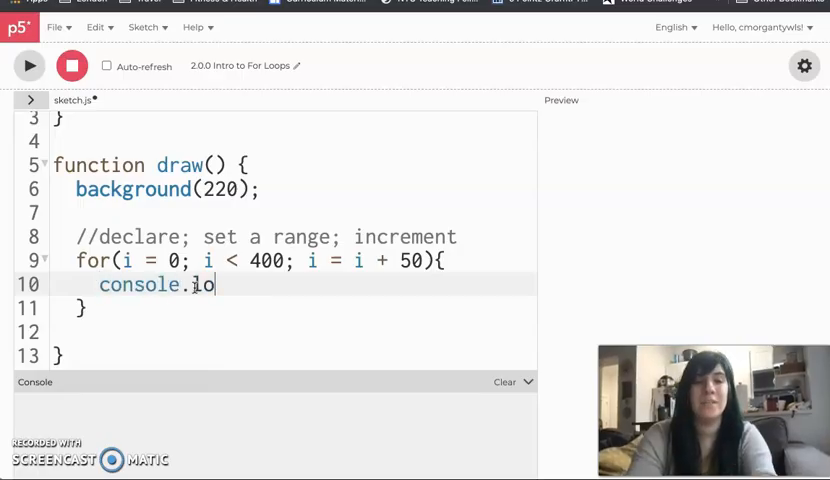
pyautogui.write('g(i)')
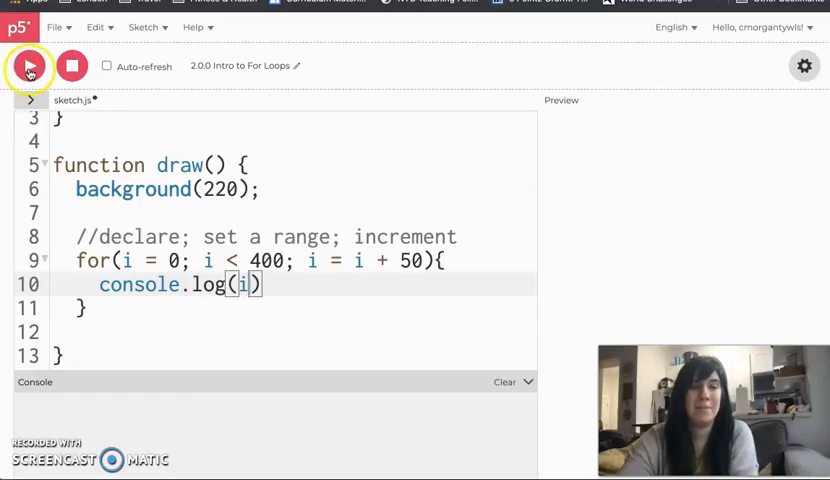
pyautogui.click(30, 66)
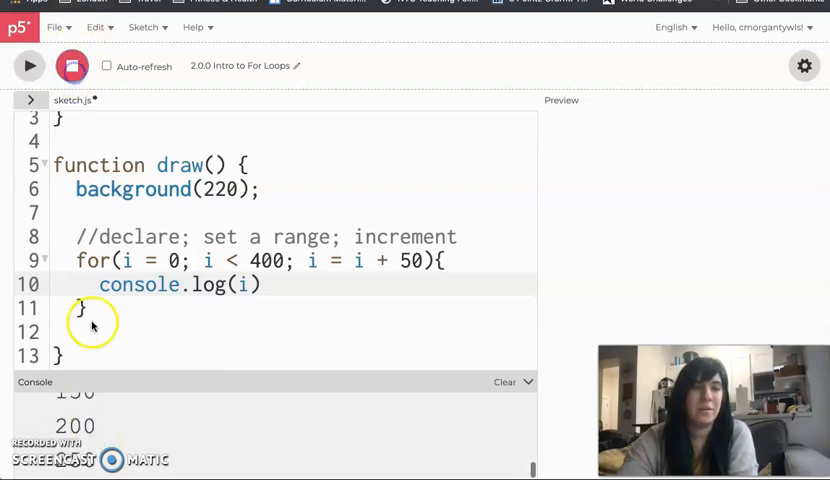
pyautogui.click(24, 66)
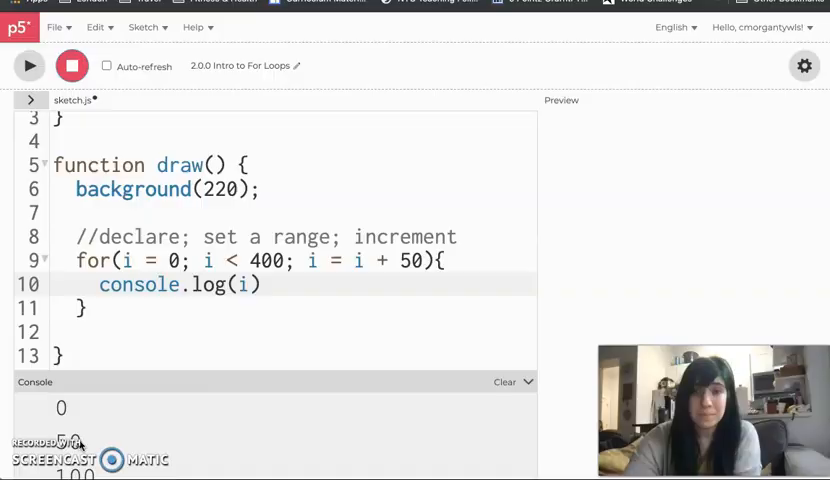
pyautogui.moveTo(328, 260); pyautogui.dragTo(430, 260)
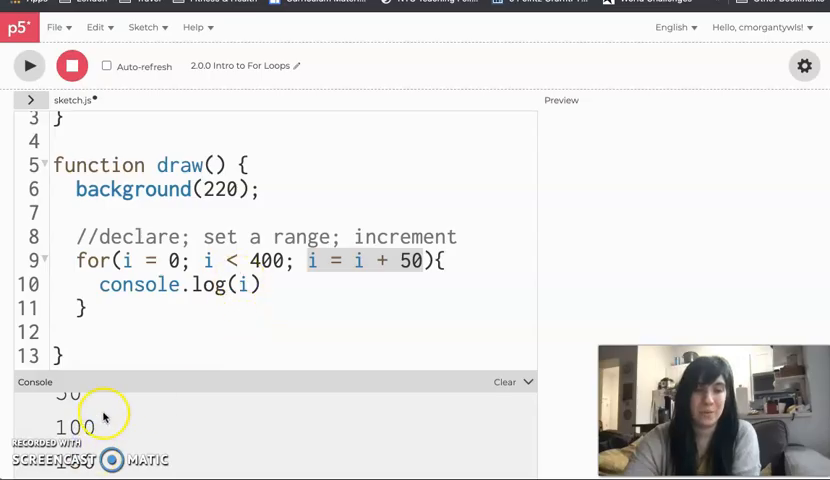
pyautogui.scroll(-3)
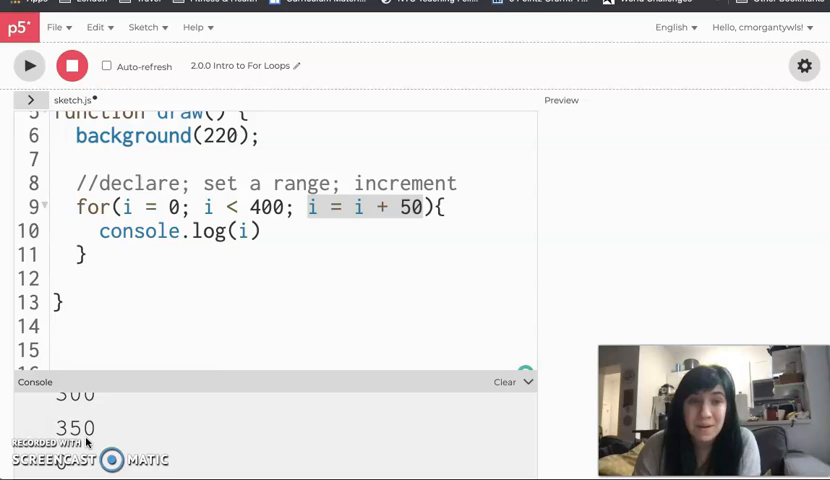
pyautogui.click(284, 208)
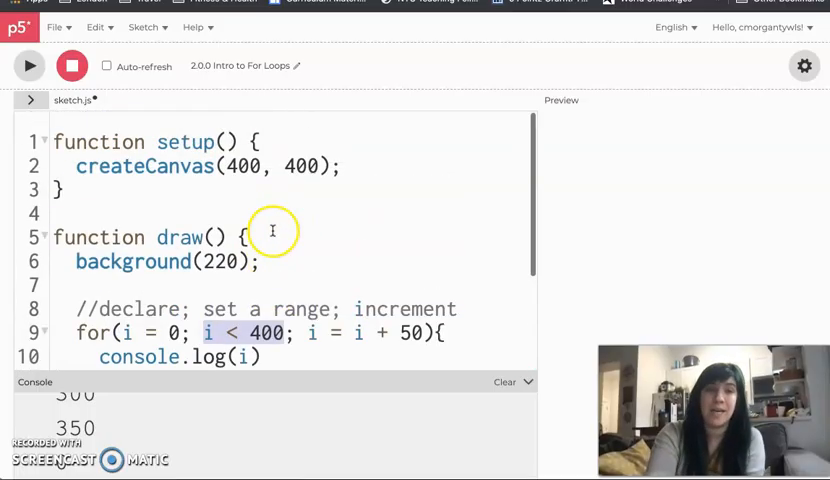
pyautogui.scroll(-3)
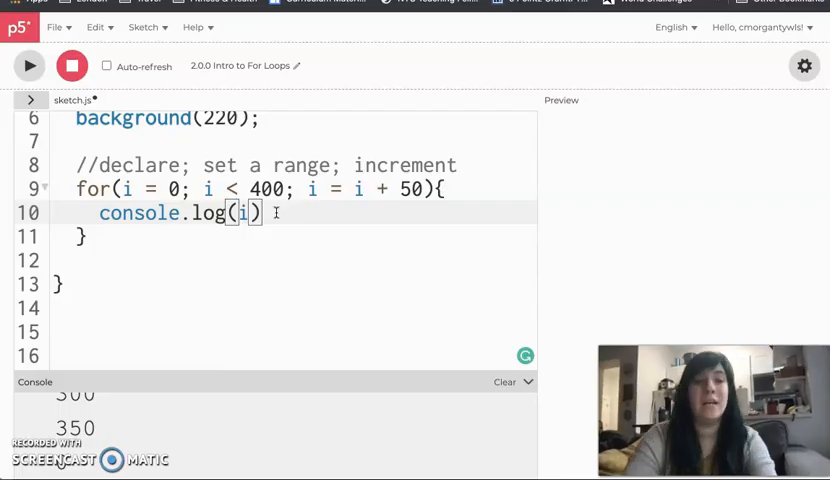
# Add ellipse(50,100,25) below console.log(i) and run the sketch to draw a circle.
pyautogui.write('ellipse()')
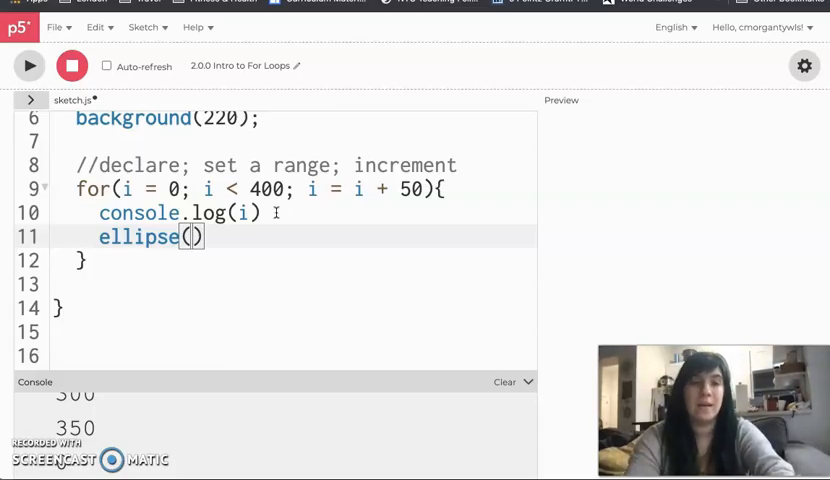
pyautogui.write('50,100,25')
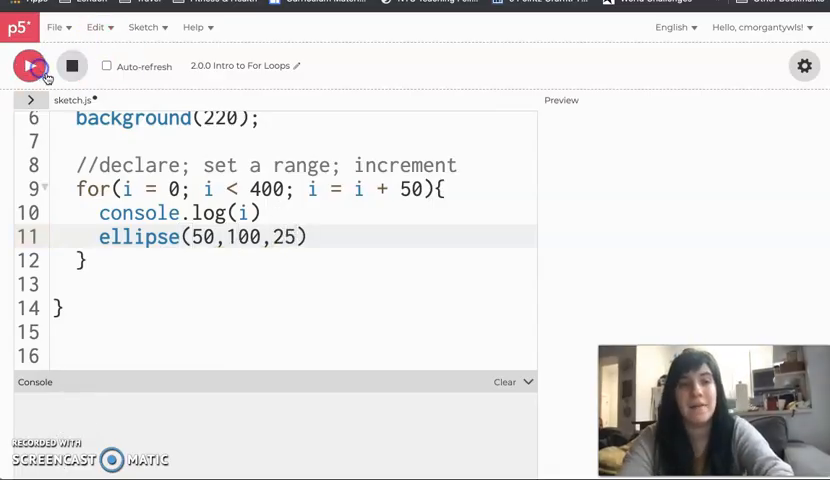
pyautogui.click(28, 66)
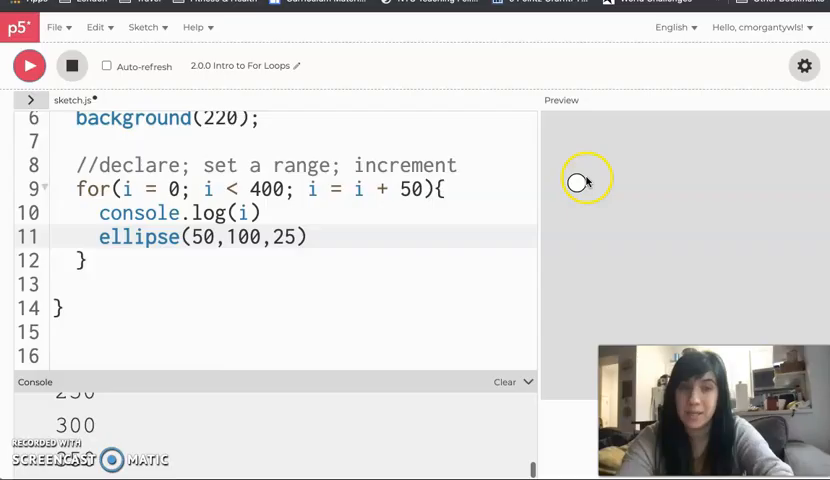
pyautogui.moveTo(610, 180)
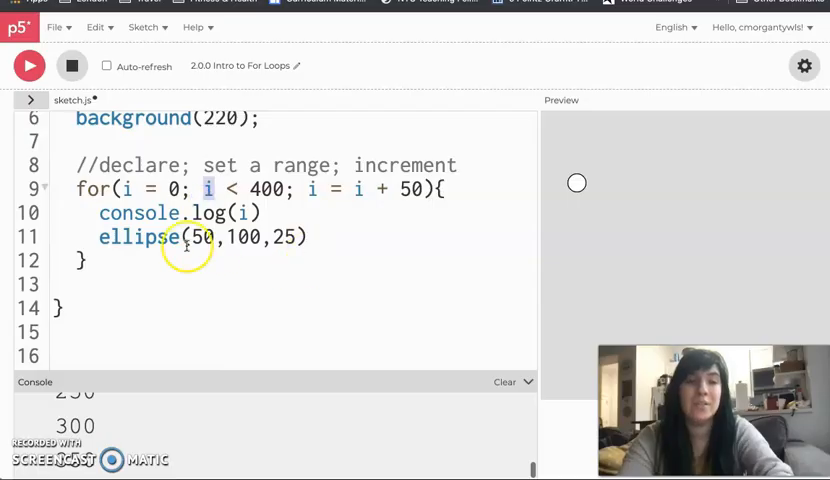
pyautogui.moveTo(194, 262)
pyautogui.write('i')
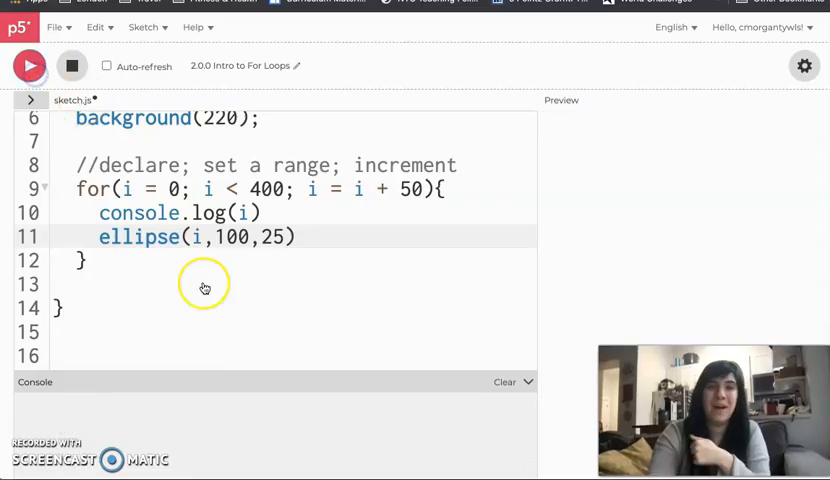
# Run the sketch with ellipse(i,100,25) to draw a row of eight circles.
pyautogui.click(28, 66)
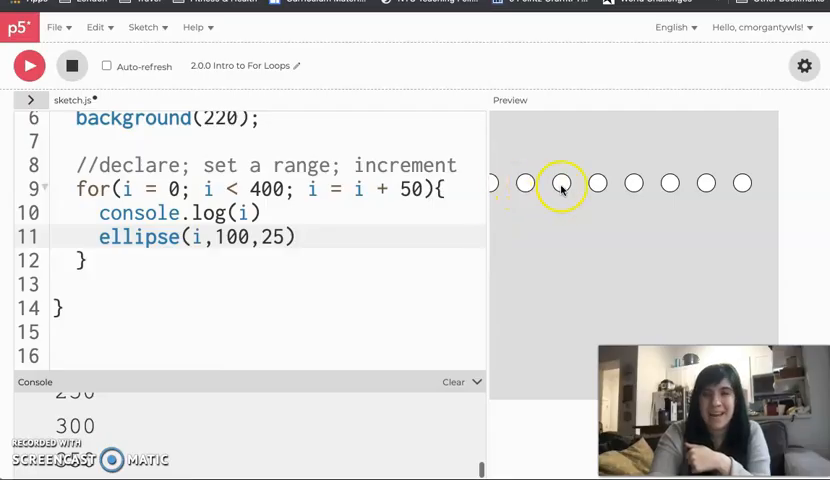
pyautogui.moveTo(636, 124)
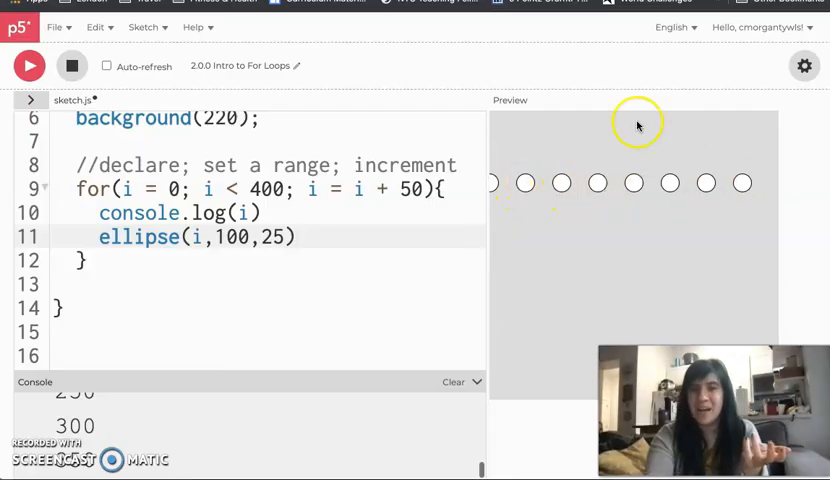
pyautogui.moveTo(496, 184)
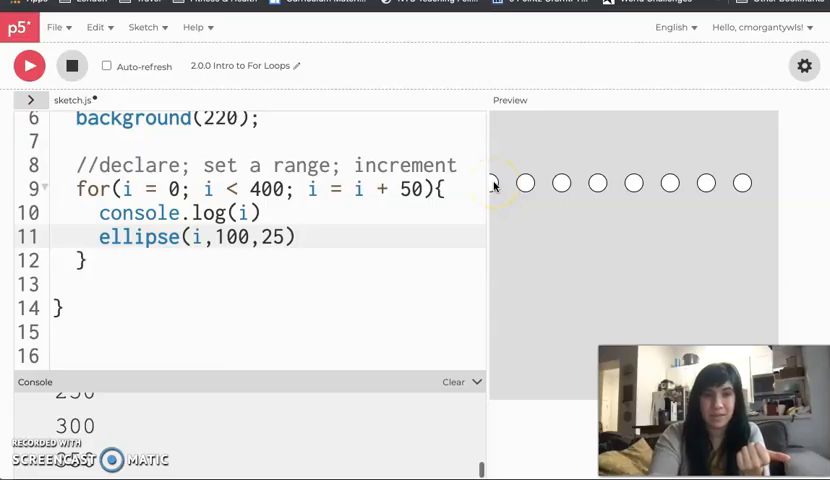
pyautogui.moveTo(560, 184)
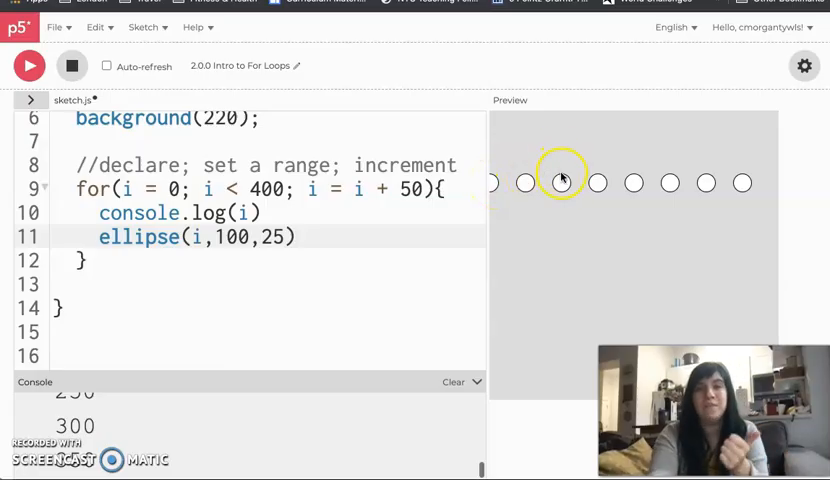
pyautogui.moveTo(632, 178)
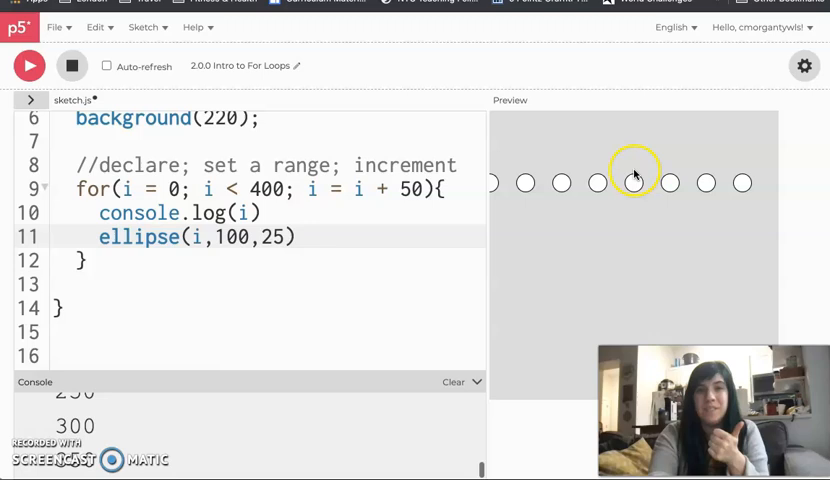
pyautogui.moveTo(744, 188)
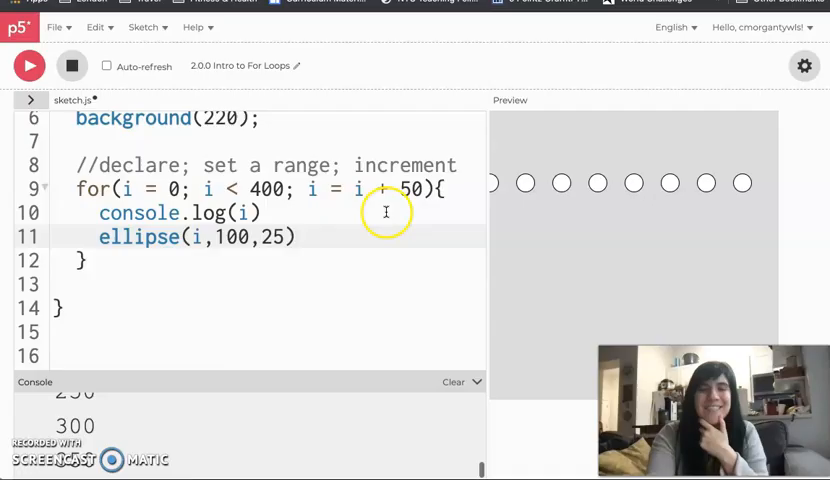
pyautogui.moveTo(530, 190)
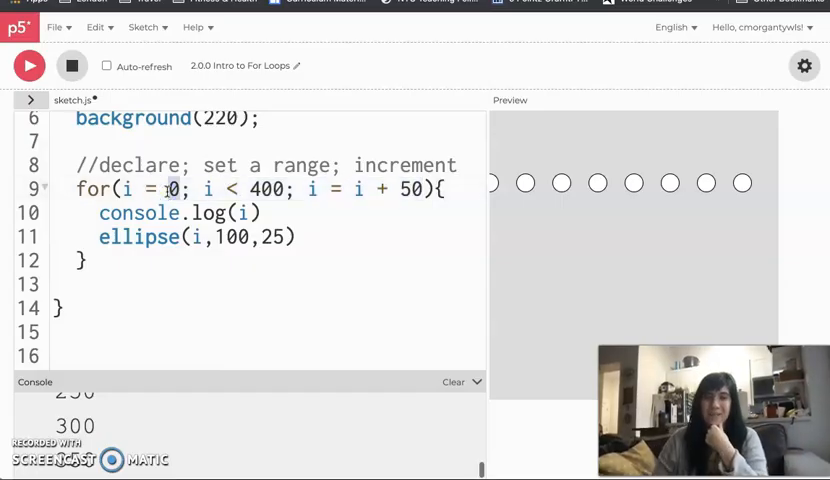
# Rerun the sketch with the loop starting at 50 and stepping by 25 for closer circles.
pyautogui.click(28, 66)
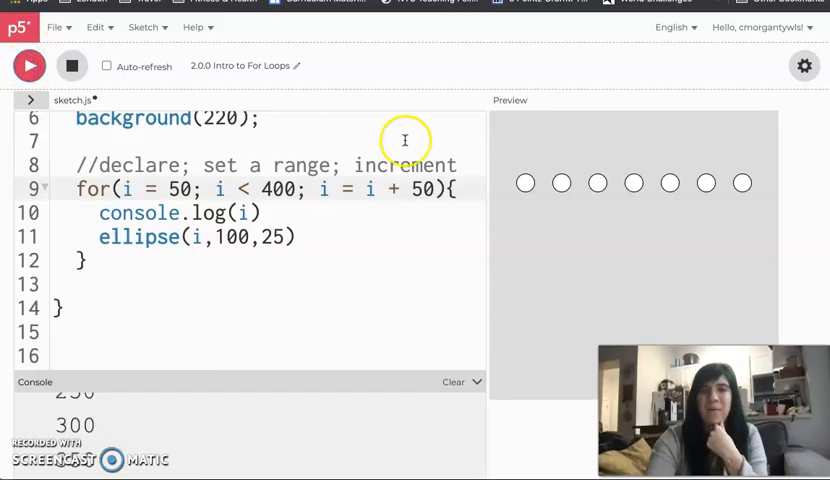
pyautogui.moveTo(750, 200)
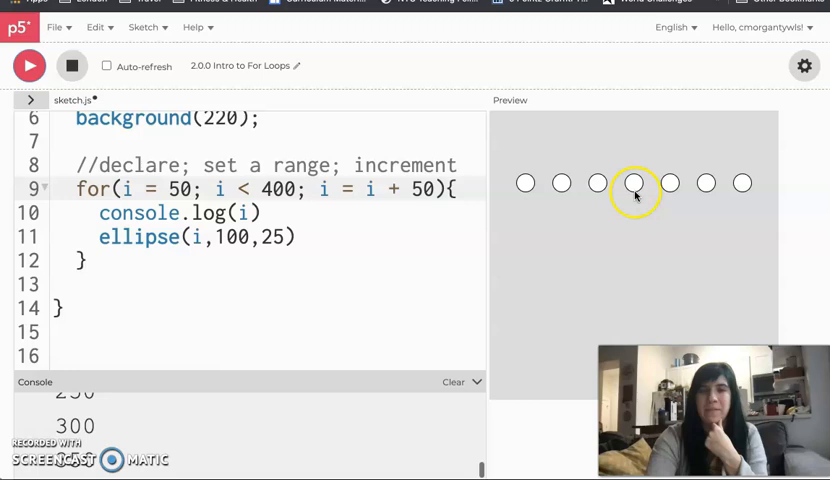
pyautogui.moveTo(716, 184)
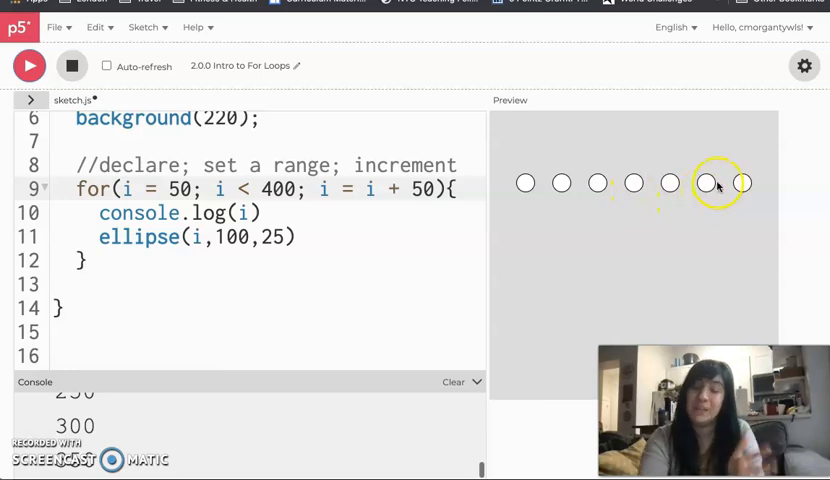
pyautogui.moveTo(712, 180)
pyautogui.write('2')
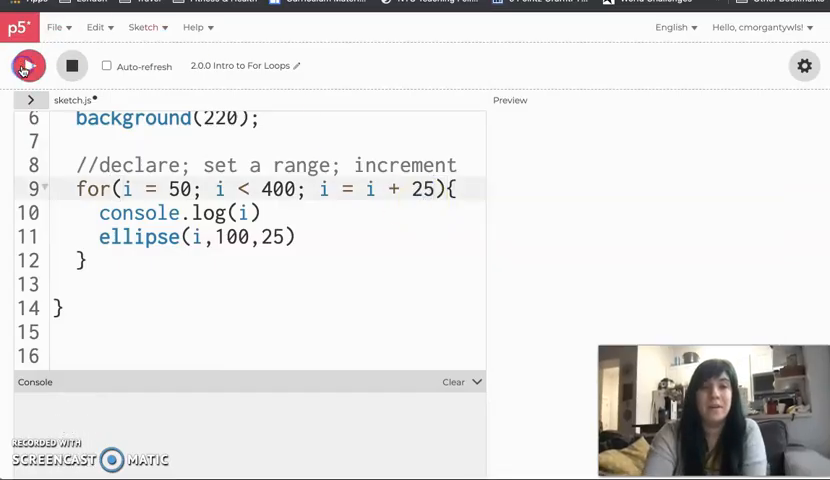
pyautogui.click(28, 66)
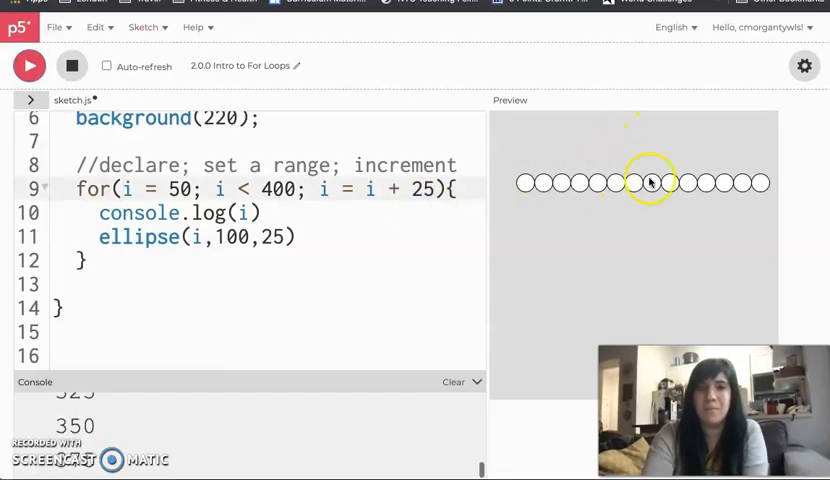
pyautogui.moveTo(688, 228)
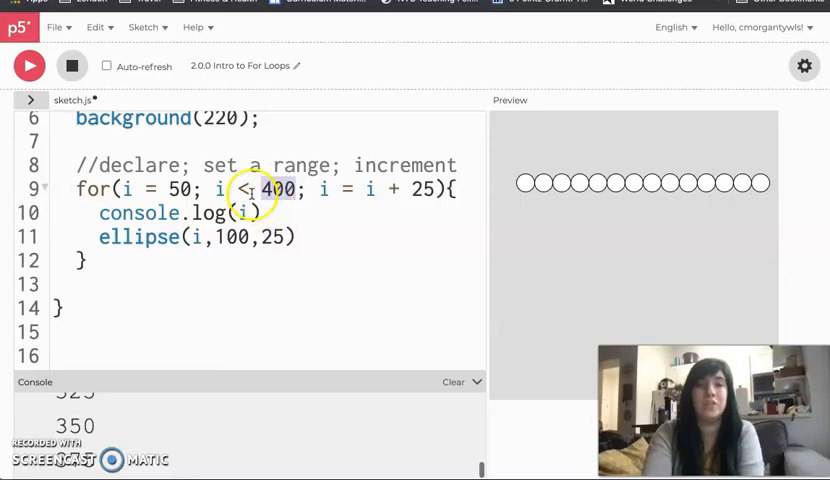
# Change the condition to i <= 200 and run, then select 200 to replace it with 375.
pyautogui.write('=')
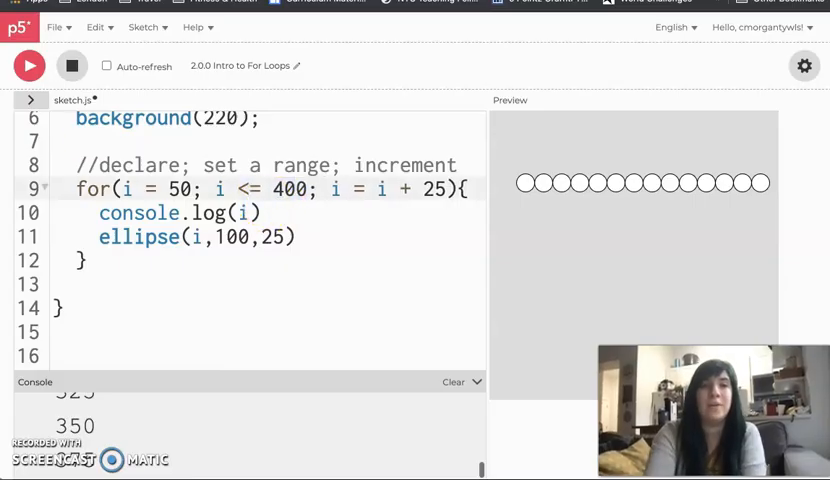
pyautogui.moveTo(776, 184)
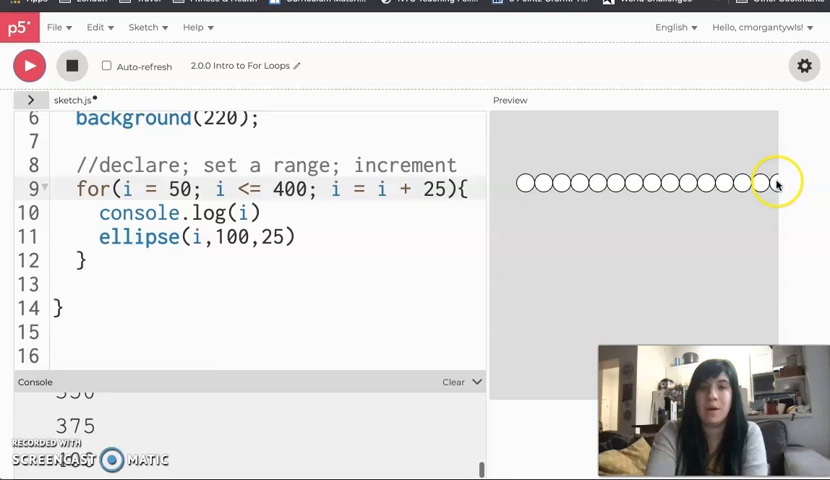
pyautogui.doubleClick(292, 188)
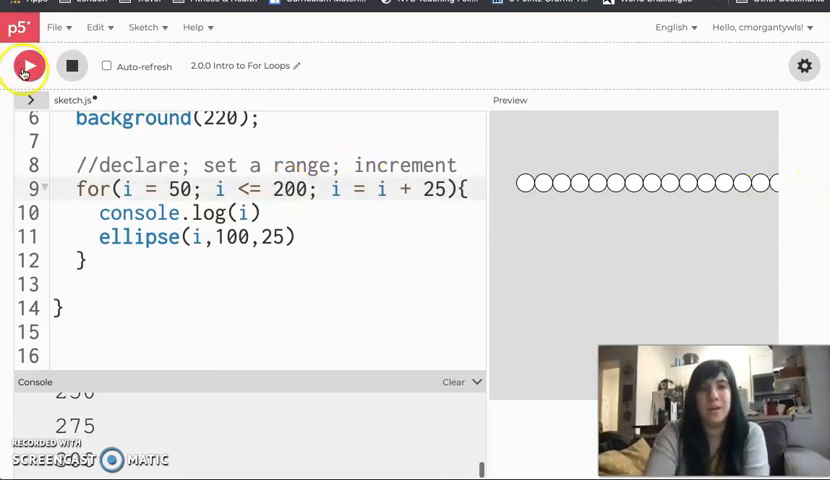
pyautogui.click(28, 66)
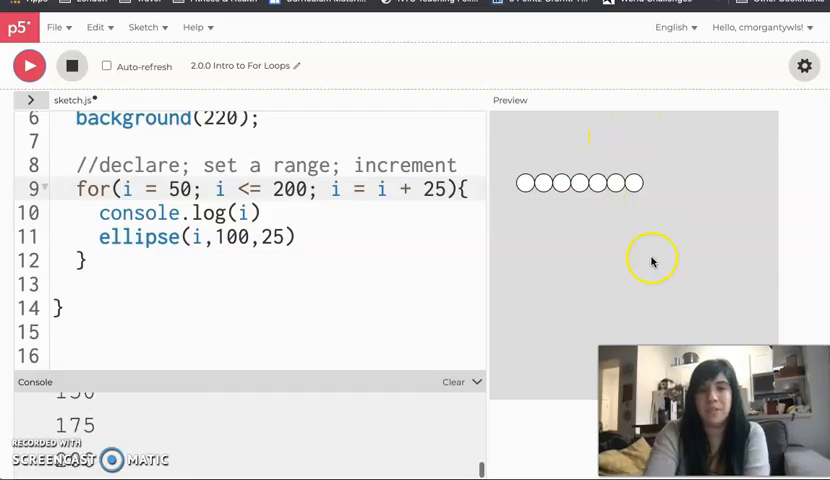
pyautogui.moveTo(618, 94)
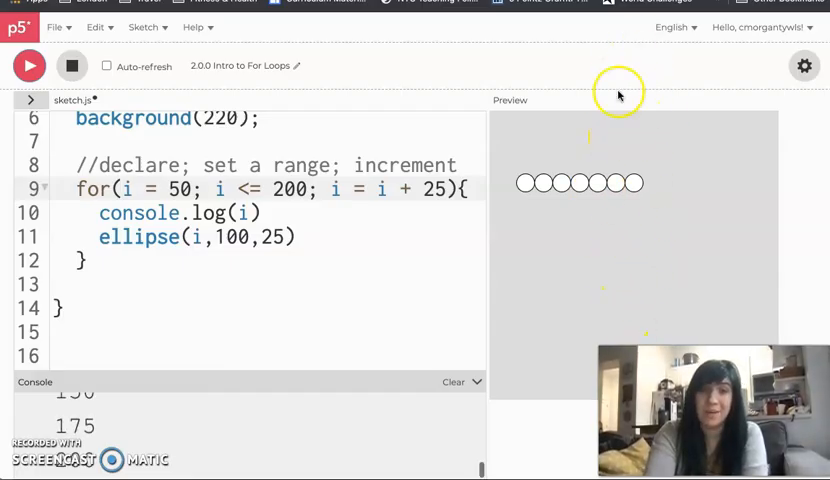
pyautogui.doubleClick(288, 188)
pyautogui.write('375')
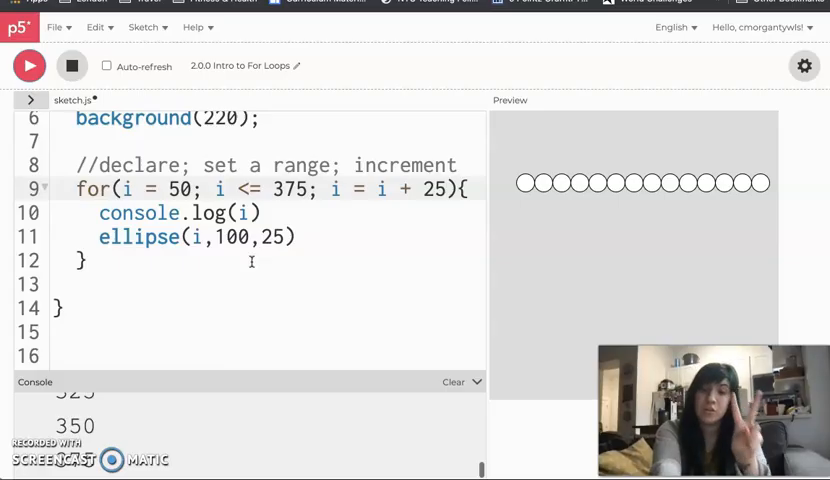
pyautogui.moveTo(158, 164)
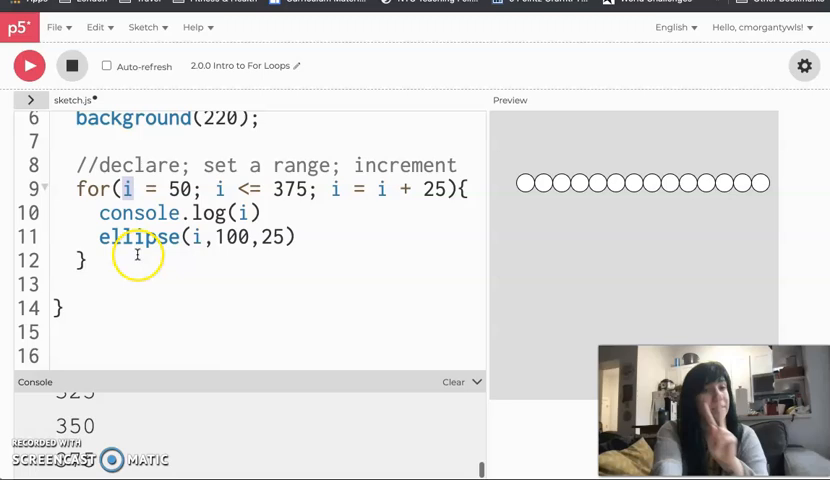
# Write the comment challenging a for loop drawing a series of shapes vertically.
pyautogui.write('//')
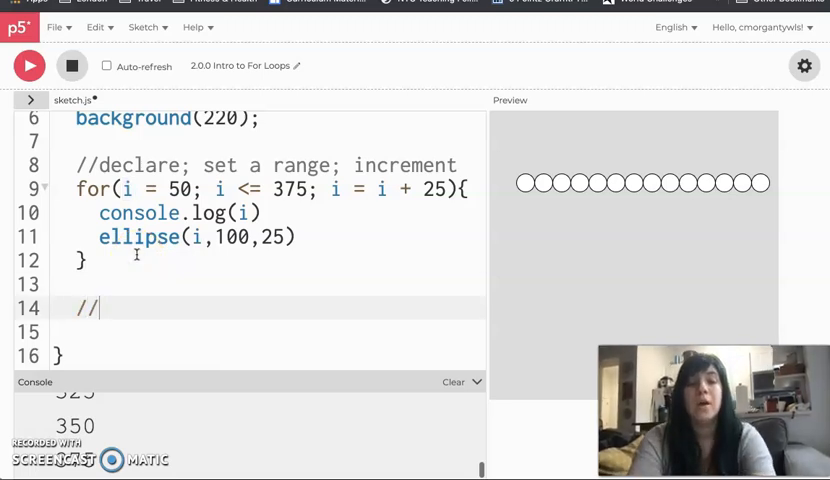
pyautogui.write('Write a for loop')
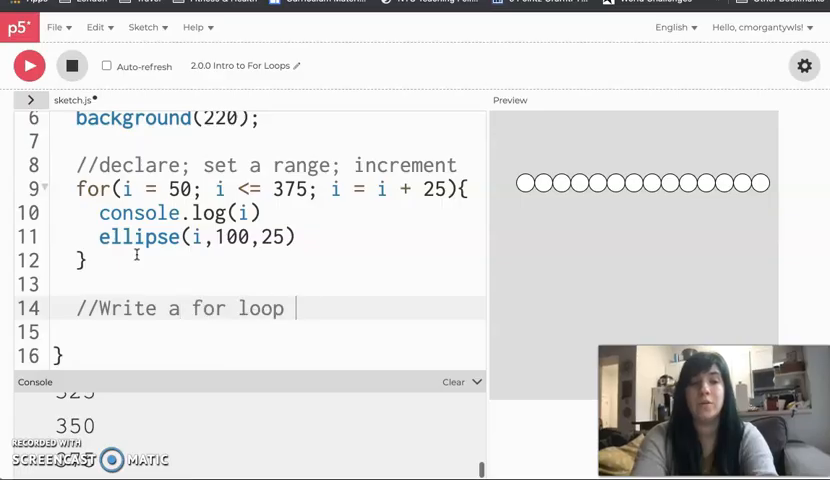
pyautogui.write('that will draw a series of sha')
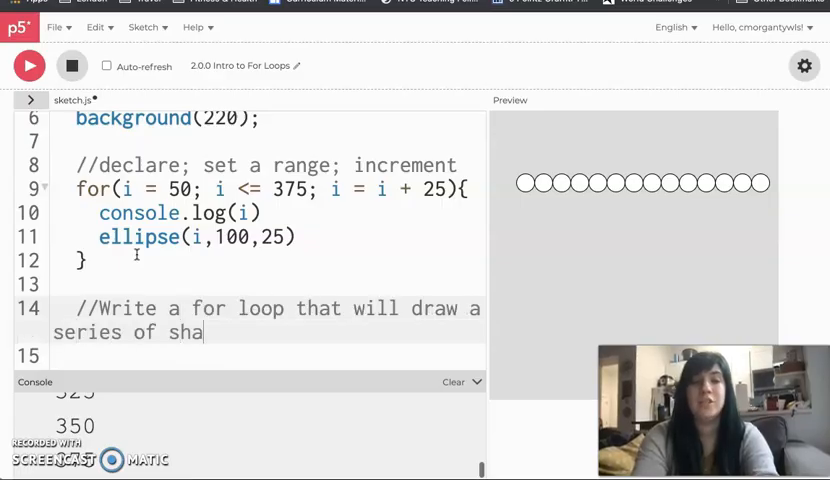
pyautogui.write('pes')
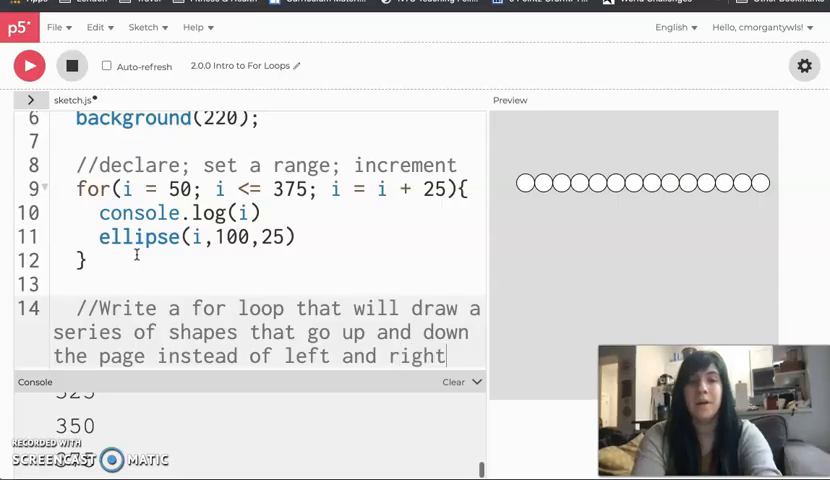
# Write the second comment challenging a for loop drawing shapes diagonally across the page.
pyautogui.write('//Write a')
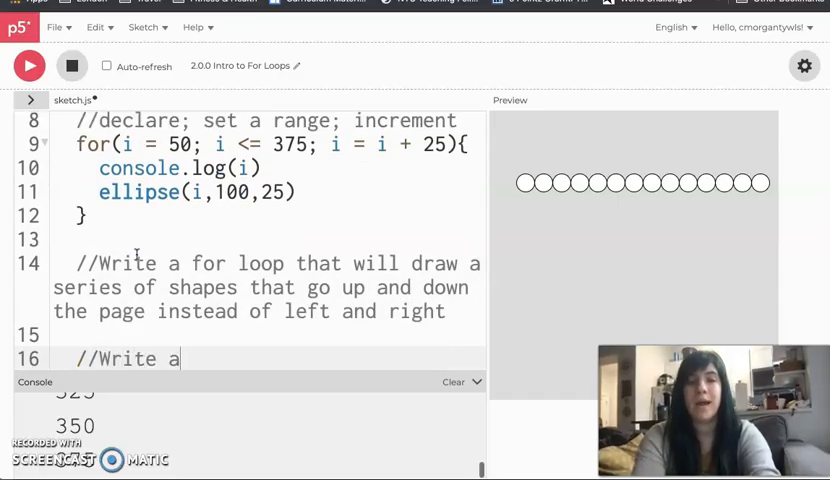
pyautogui.write('for loop that will draw a diagonal series of shapes that go diagonally a')
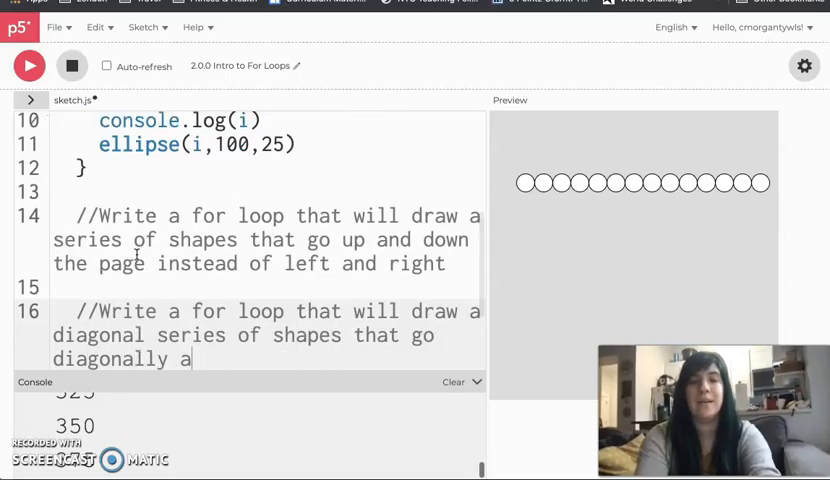
pyautogui.write('cross the page')
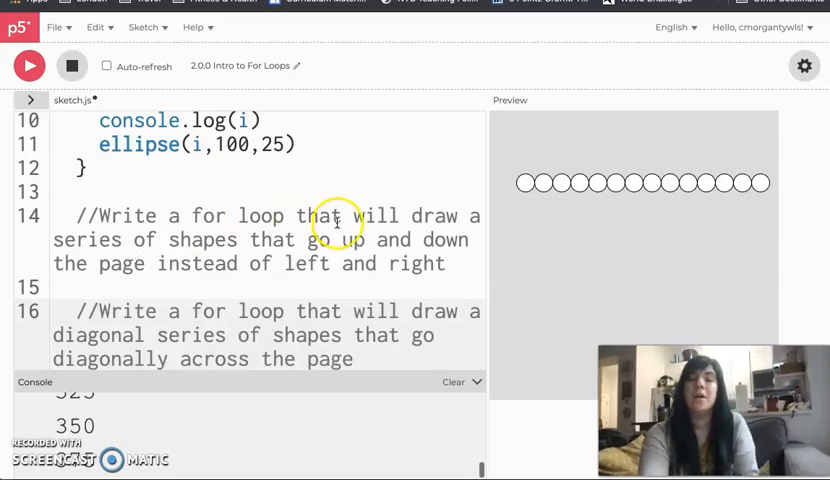
pyautogui.moveTo(344, 360)
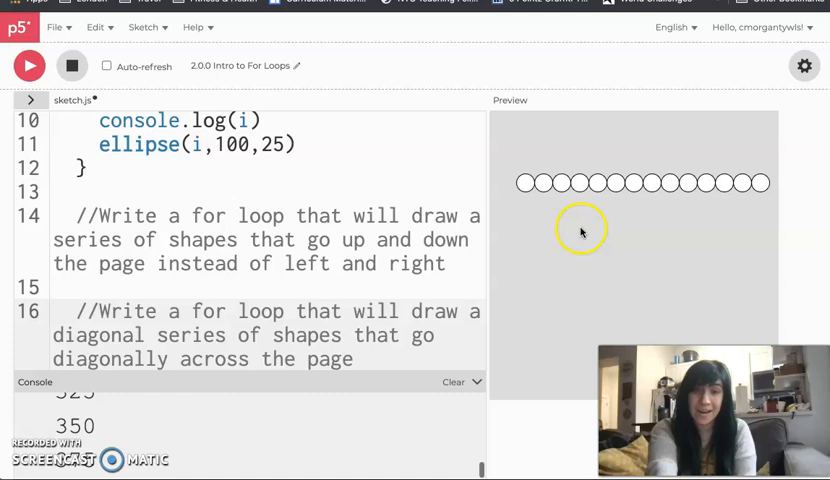
pyautogui.moveTo(476, 152)
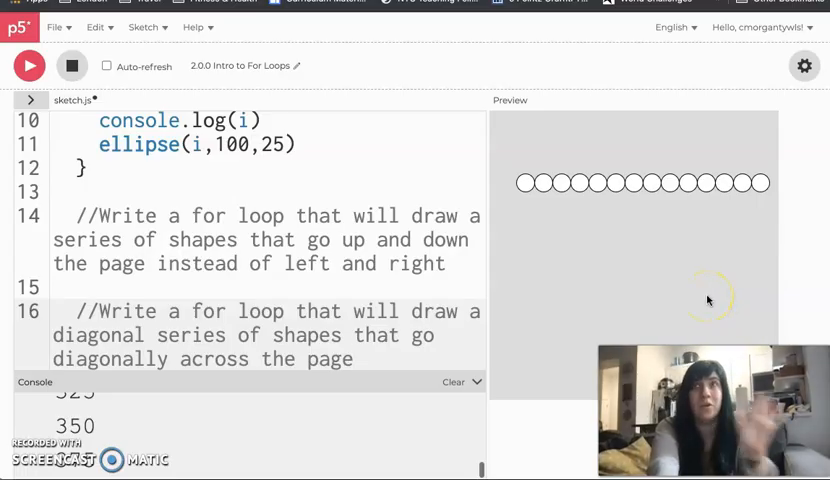
pyautogui.moveTo(652, 292)
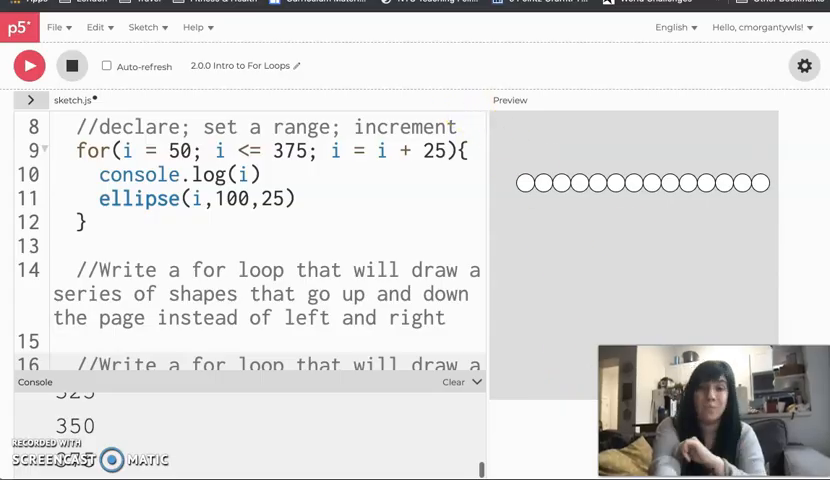
pyautogui.scroll(-3)
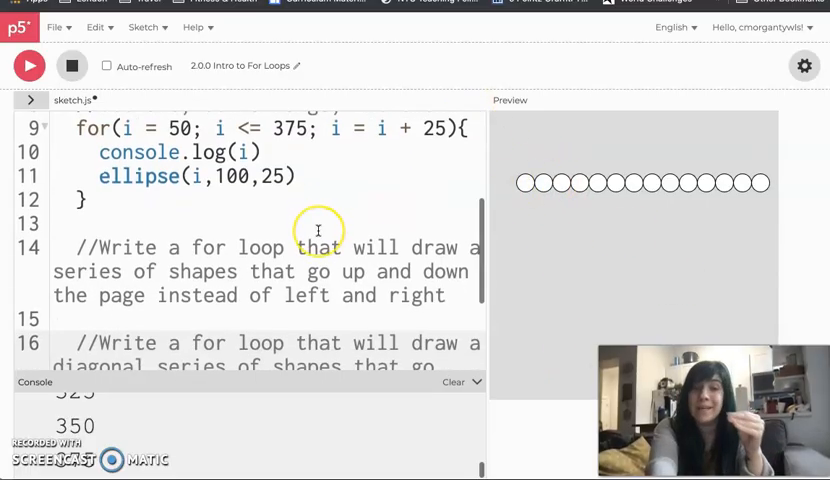
pyautogui.write('diagonally across the page')
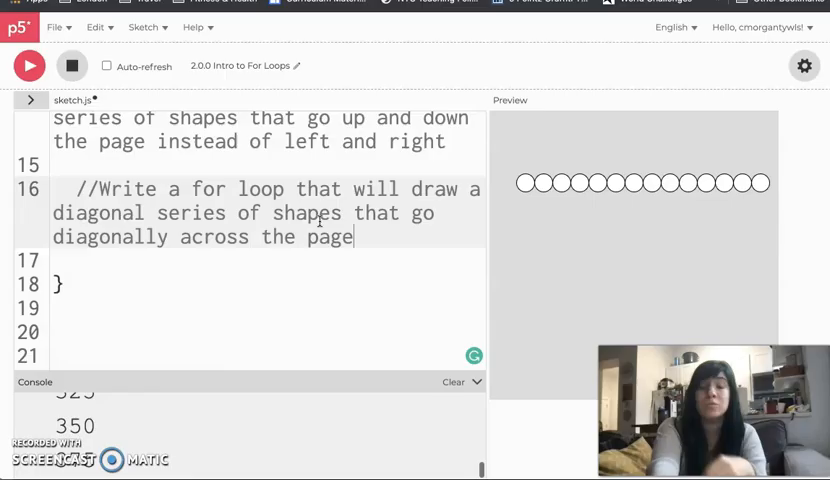